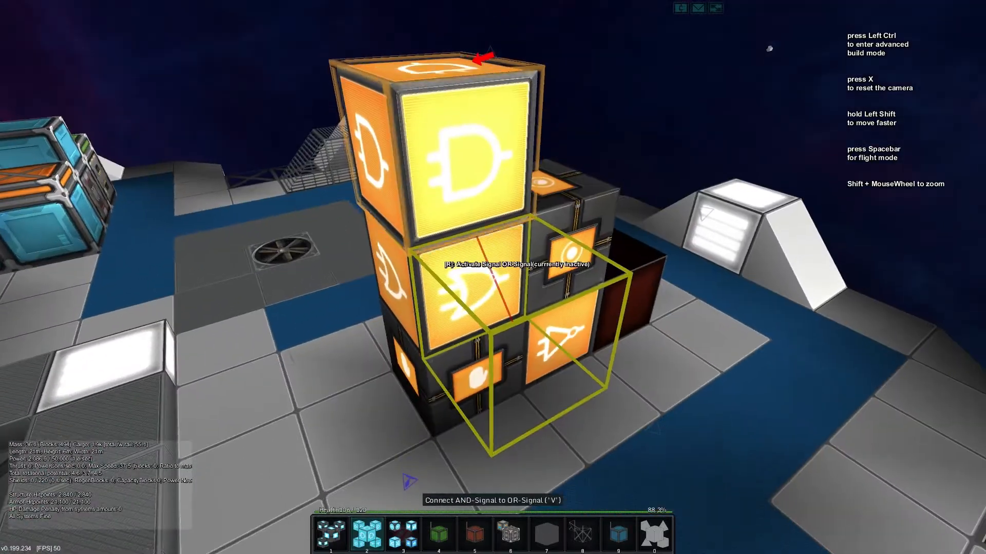
Step: Connect the selected AND gate's signal to the OR gate with V
key(v)
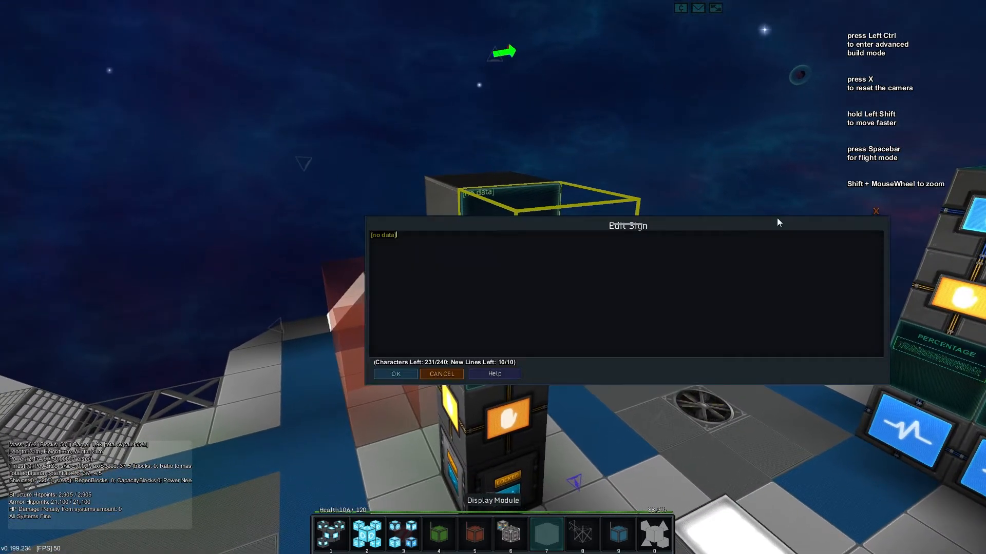
Step: Label the first display module EMPTY and confirm the sign text
click(440, 374)
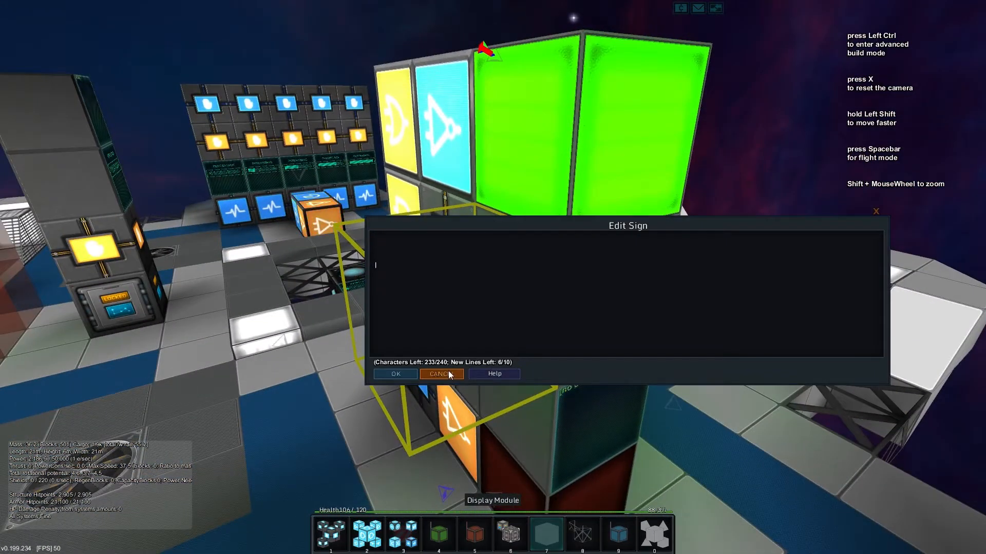
text(EMPTY)
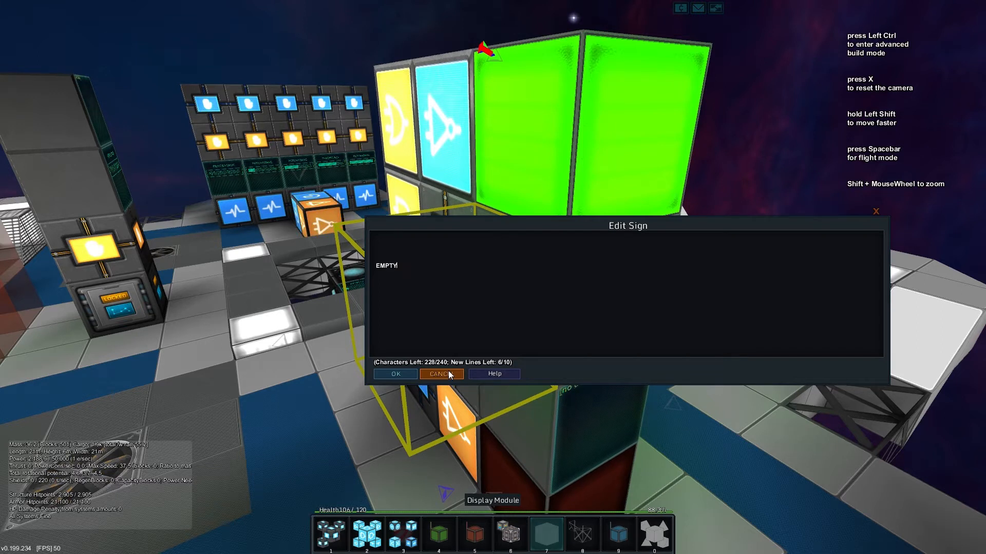
click(442, 374)
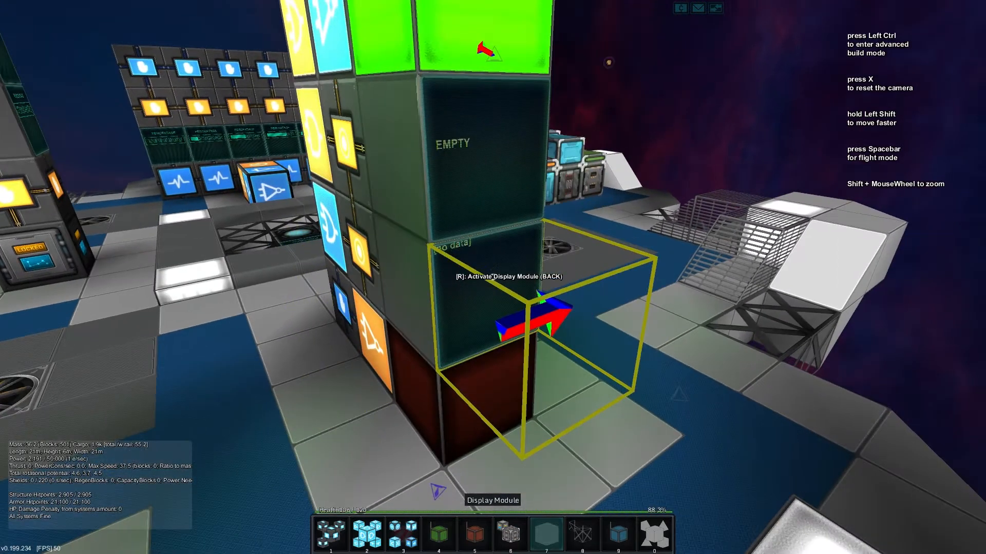
Step: Edit the next display module's sign to read FULL and confirm it
key(r)
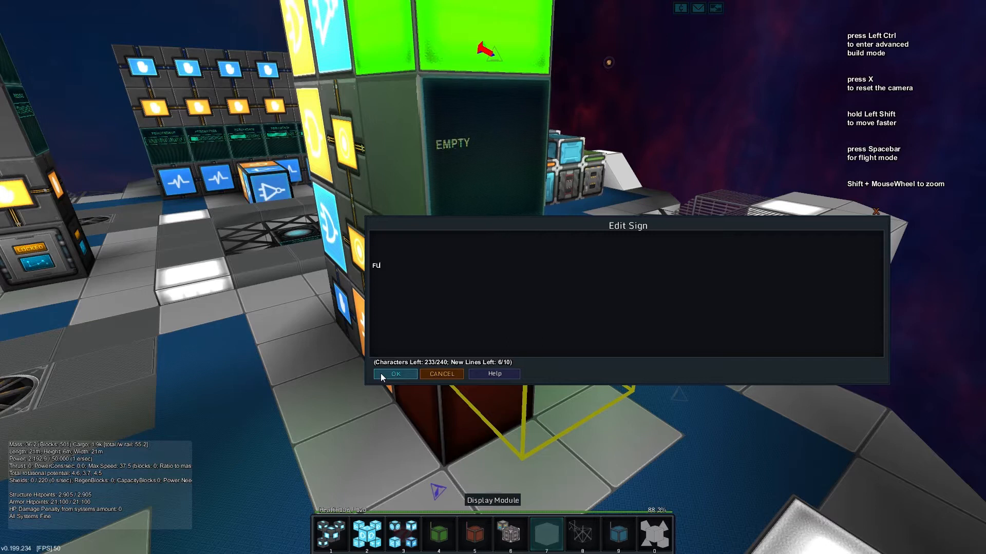
click(395, 374)
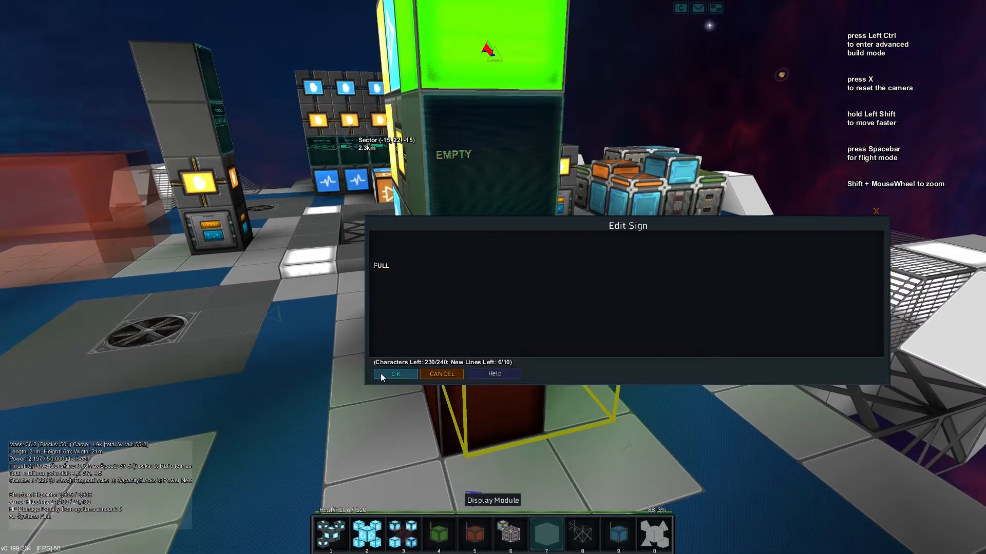
click(395, 374)
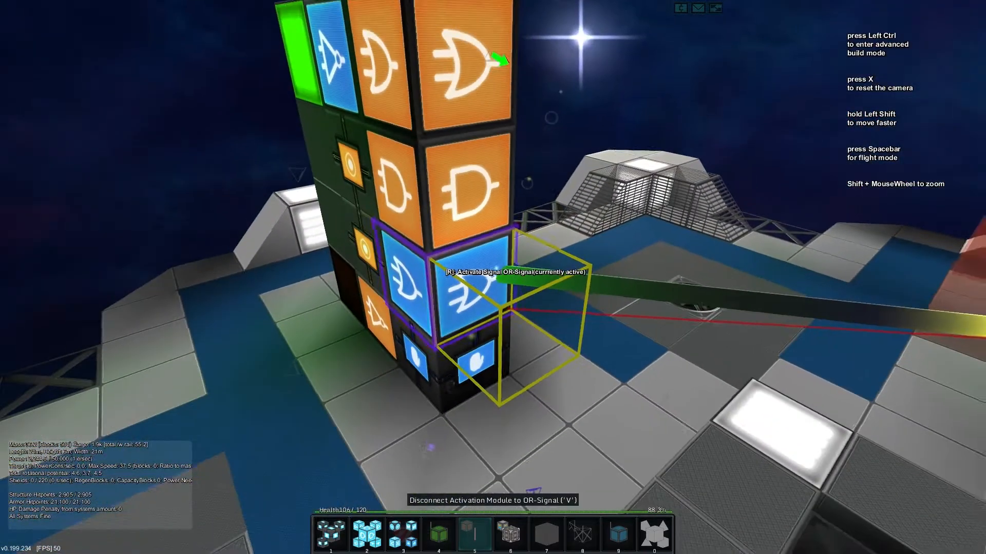
Step: Adjust a Graphics option via the pause-menu settings and apply the changed settings
key(Escape)
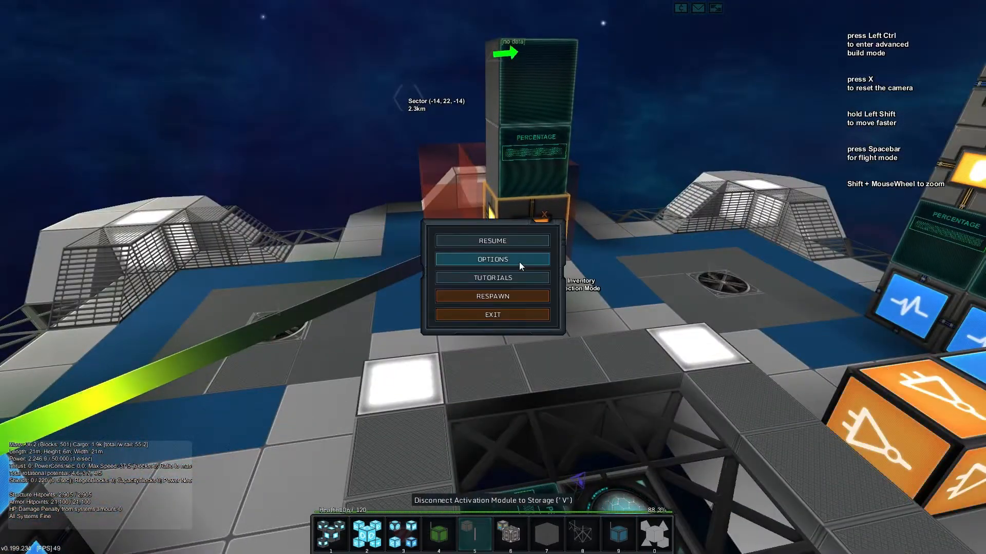
click(492, 259)
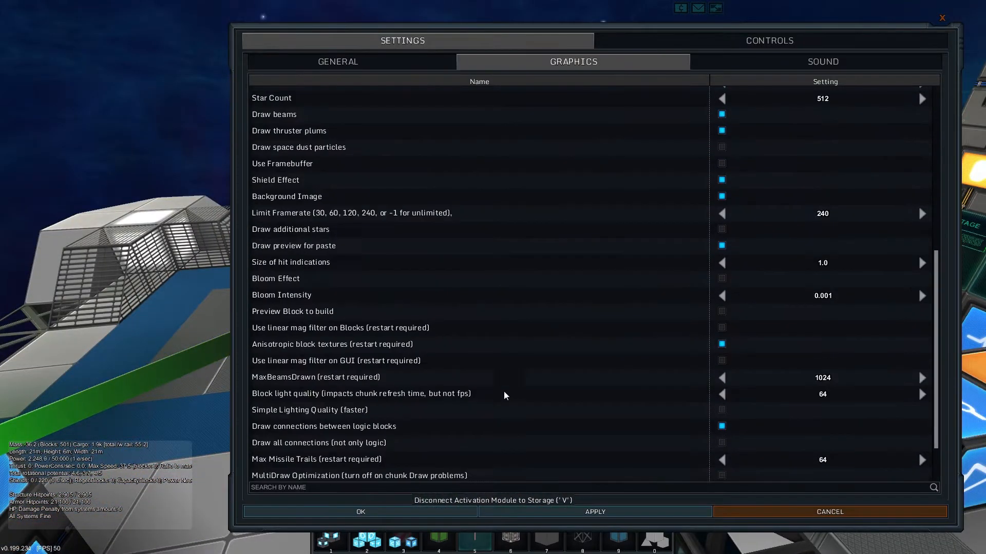
scroll(down, 3)
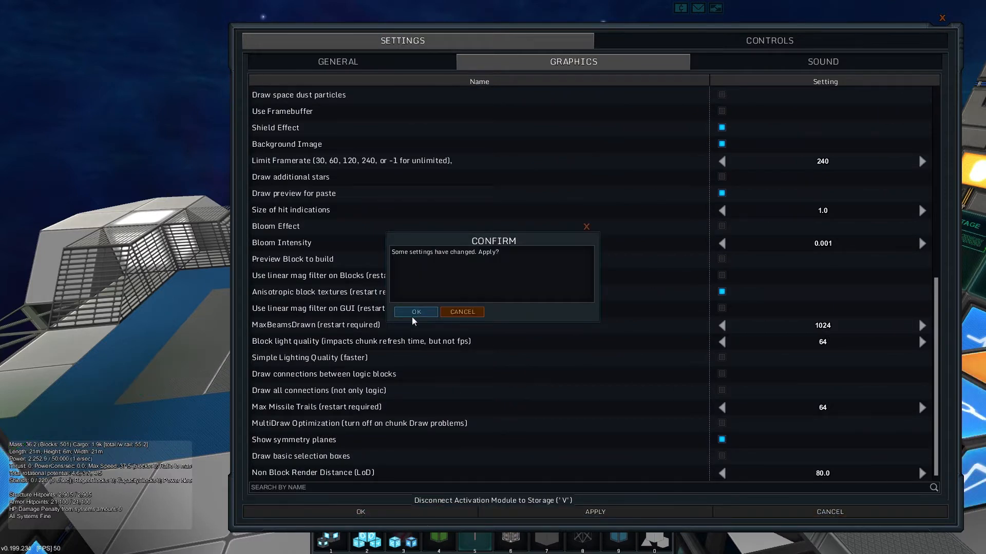
click(415, 312)
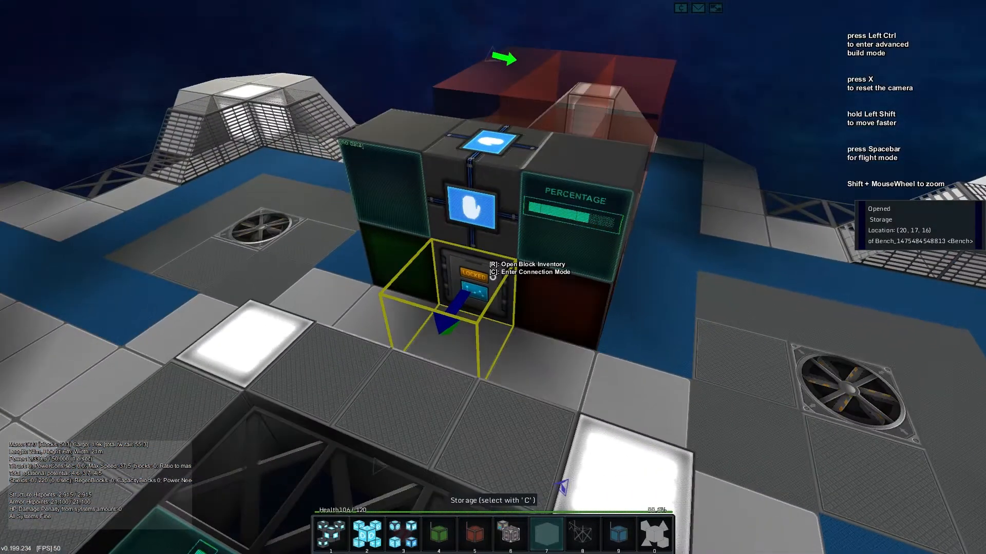
Step: Open the inventories of both storage blocks, ending on the stash at 12, 17, 16
key(r)
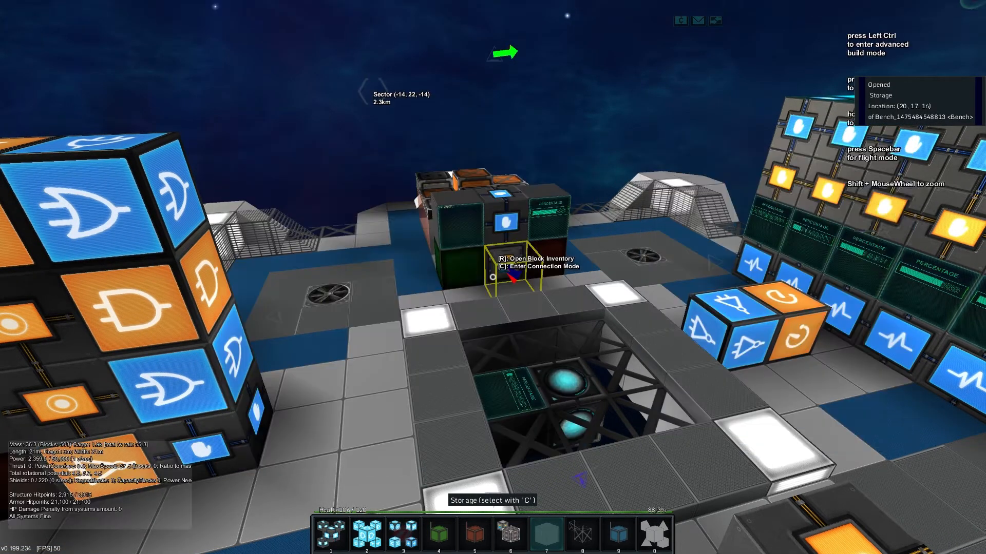
key(r)
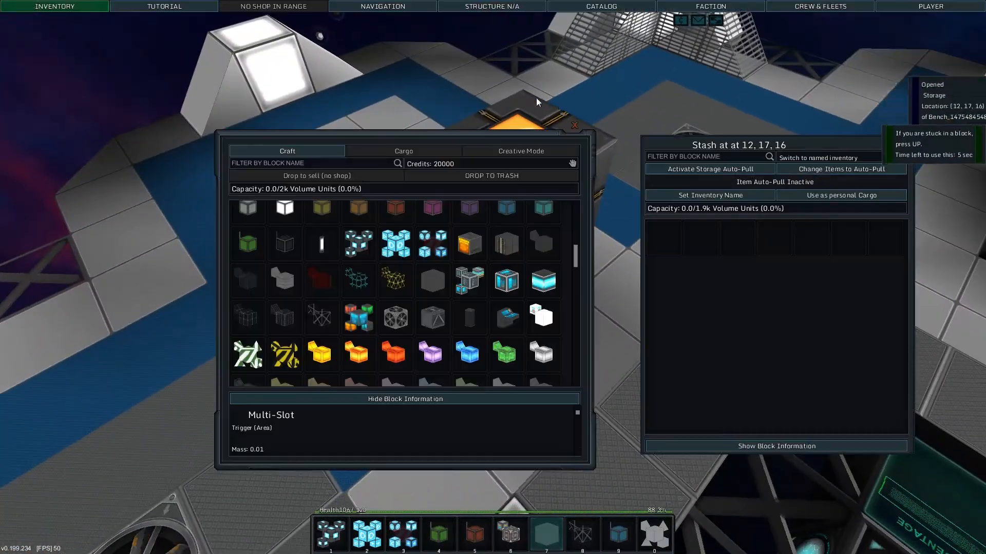
Step: Switch the player inventory panel to the Creative Mode carried items
click(520, 151)
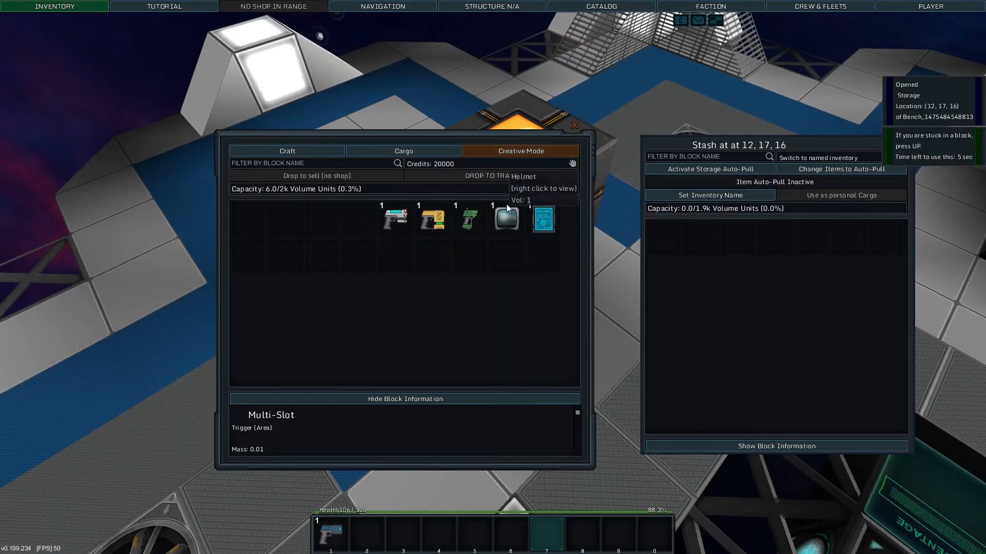
click(519, 151)
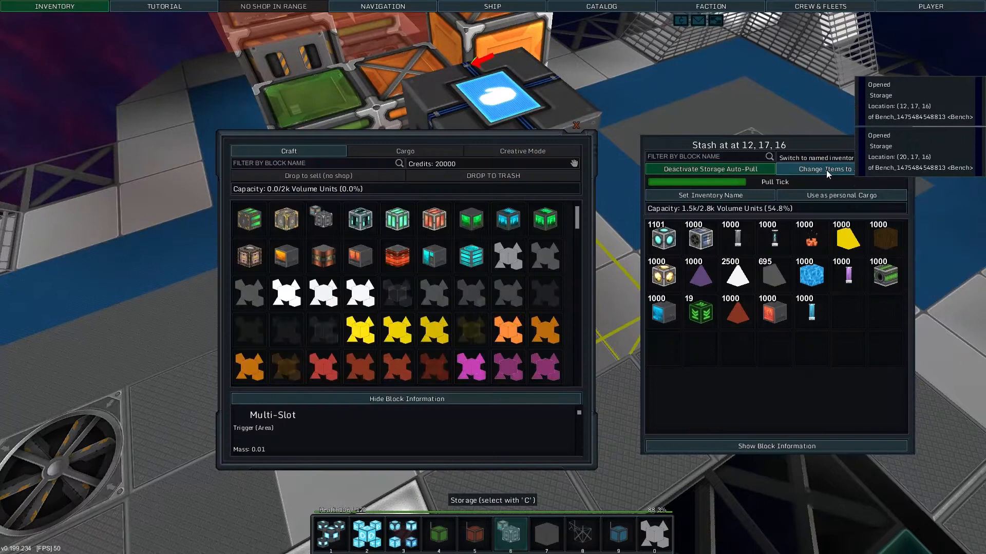
Step: Open the auto-pull item filter to set the count taken per tick
click(834, 170)
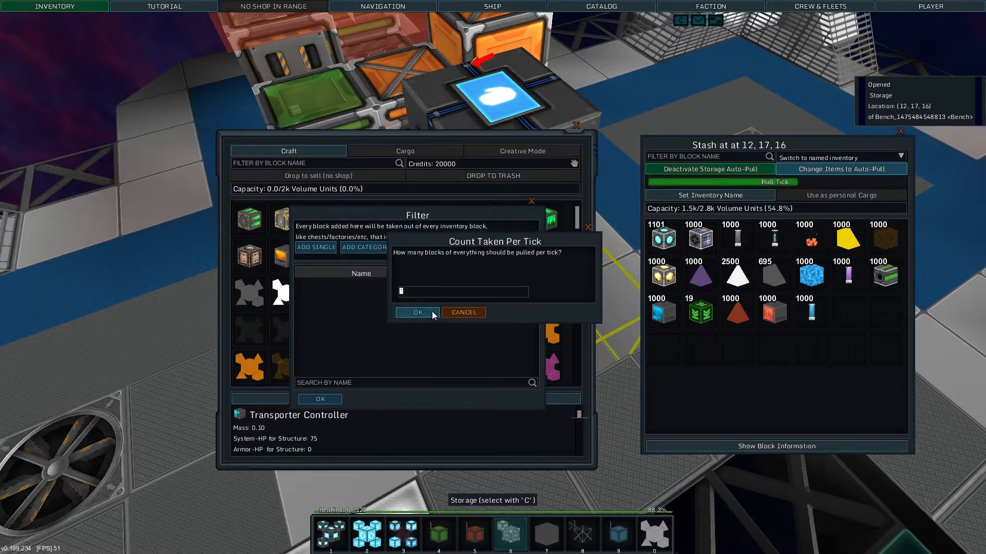